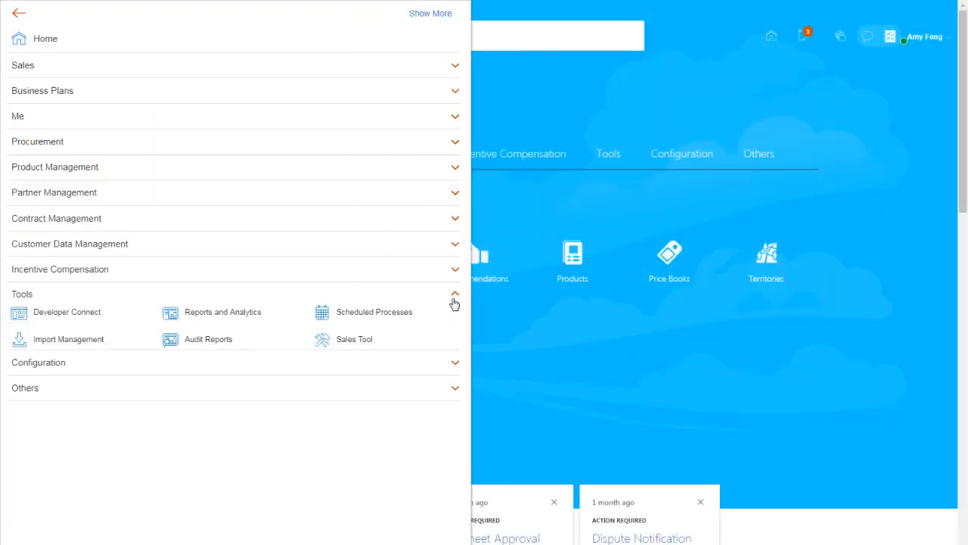
Browse the Reports and Analytics catalog to Shared Folders/Custom/fusion, where Territory is listed.
click(221, 312)
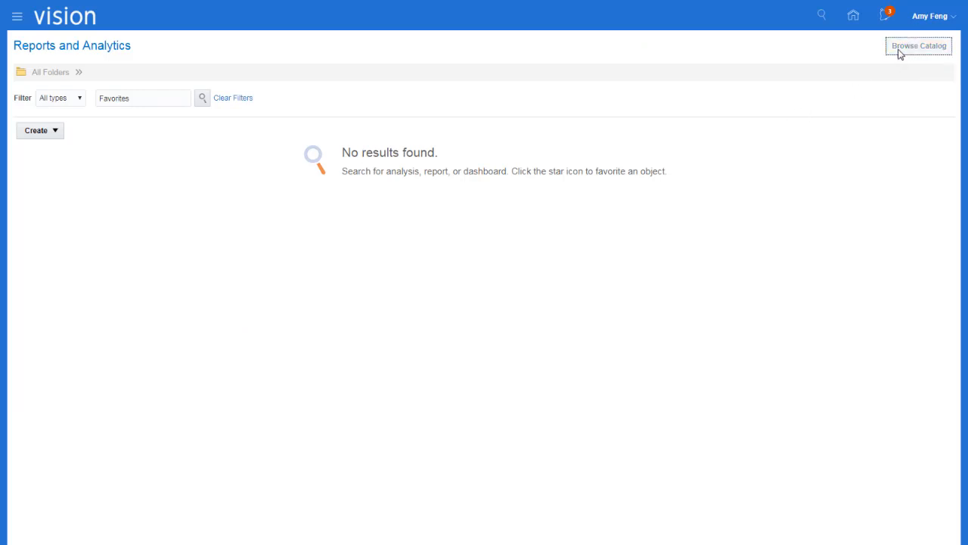
click(919, 46)
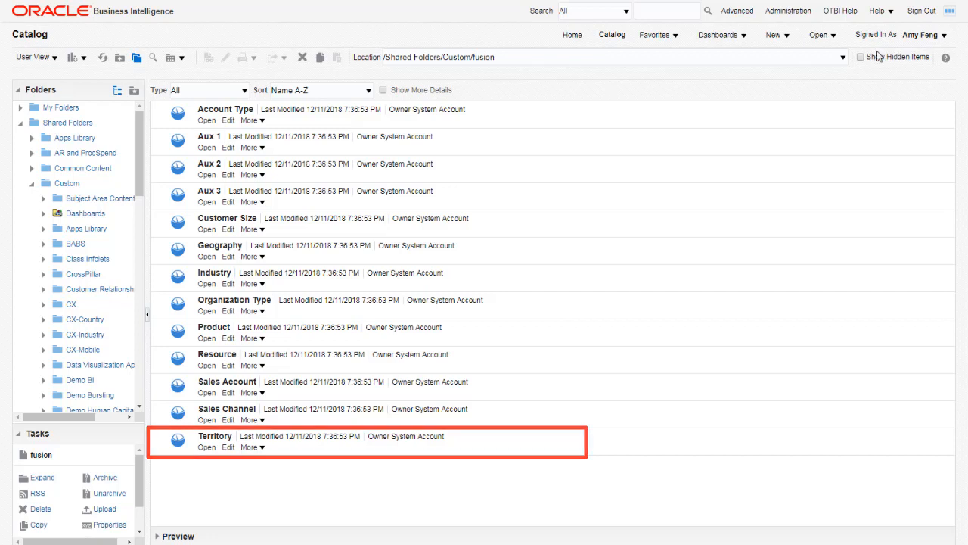
Export the Territory analysis data in CSV format to D:\SalesPlanning as Territory.csv.
click(251, 228)
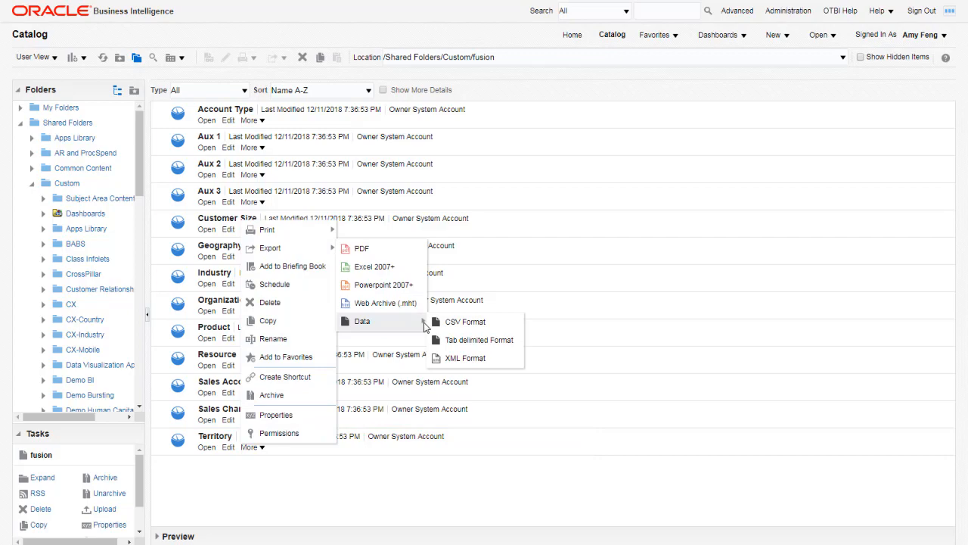
mouse_move(465, 322)
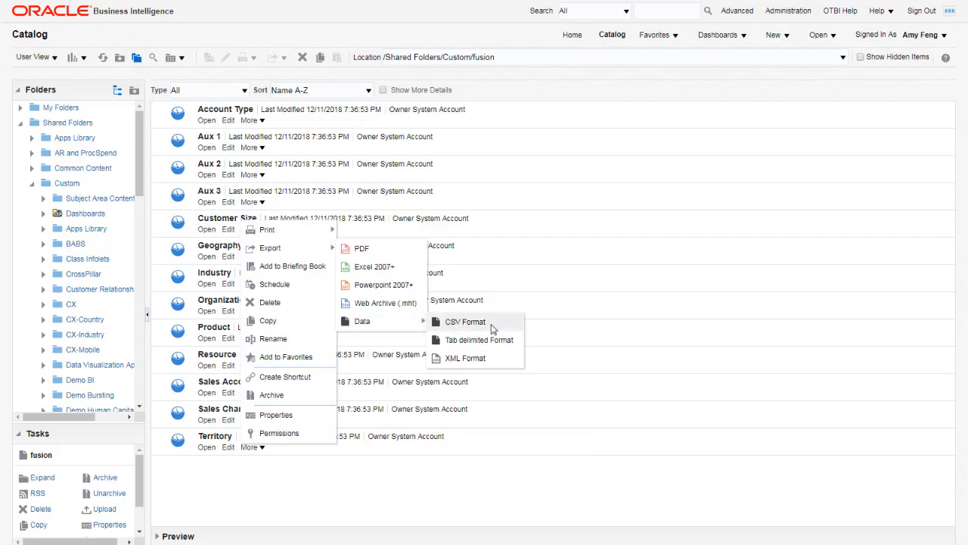
click(465, 322)
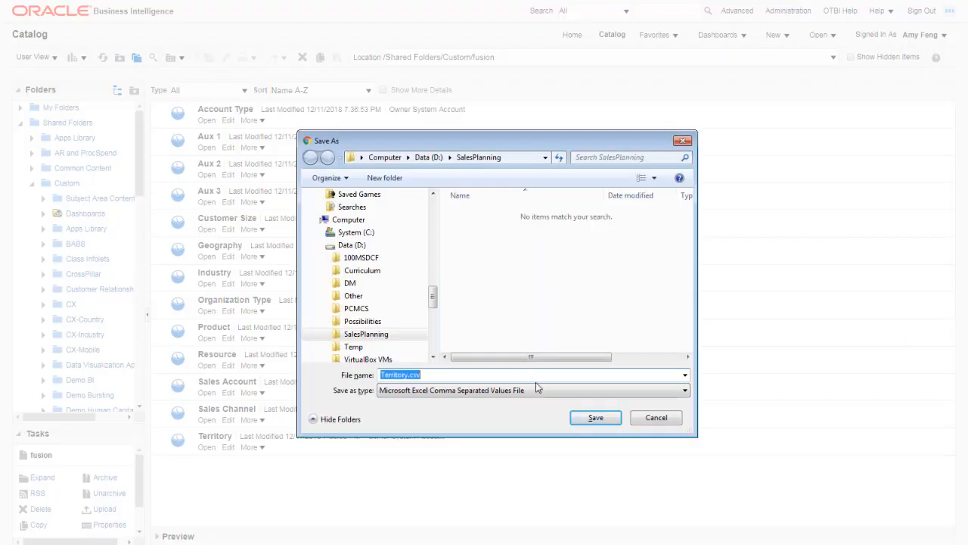
click(595, 417)
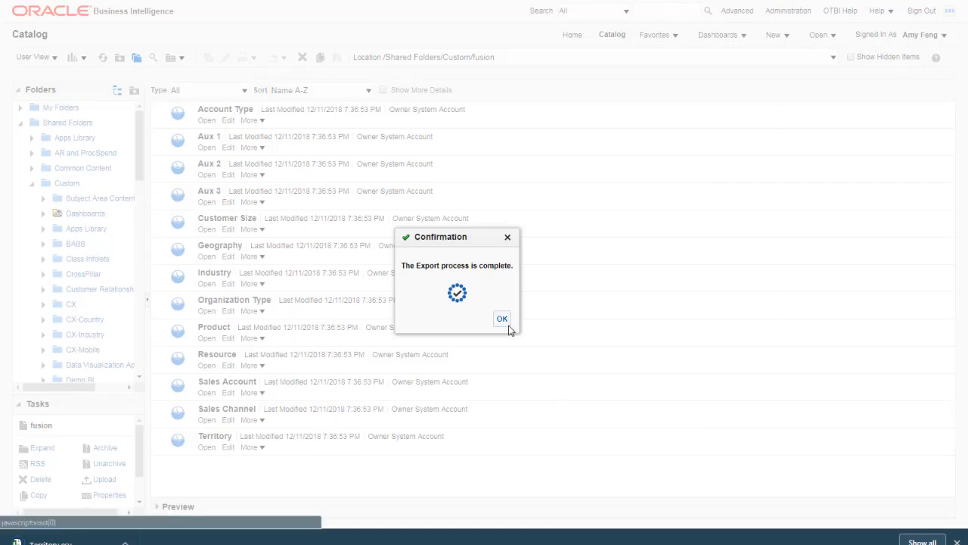
Dismiss the export message, check territory.csv in Notepad, and return to Sales Planning Cloud.
click(501, 318)
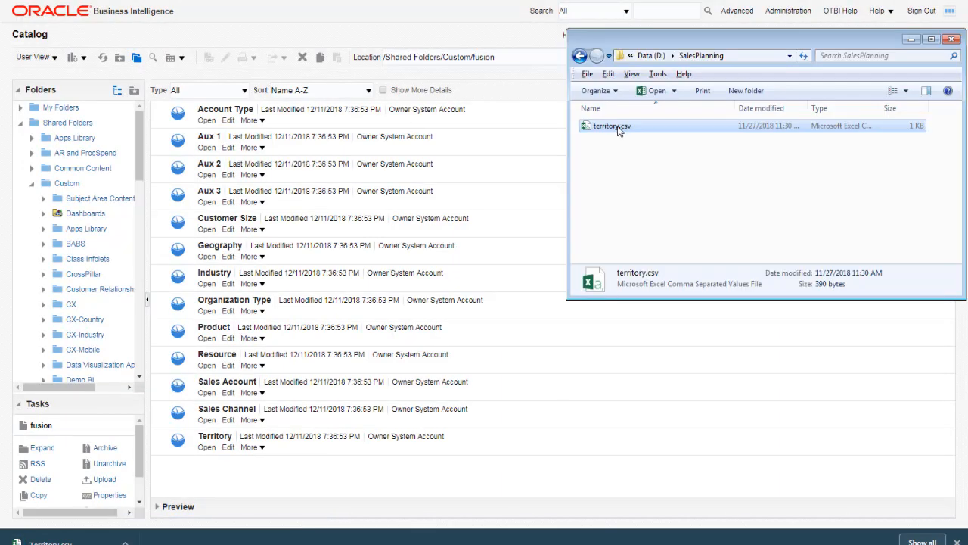
double_click(611, 126)
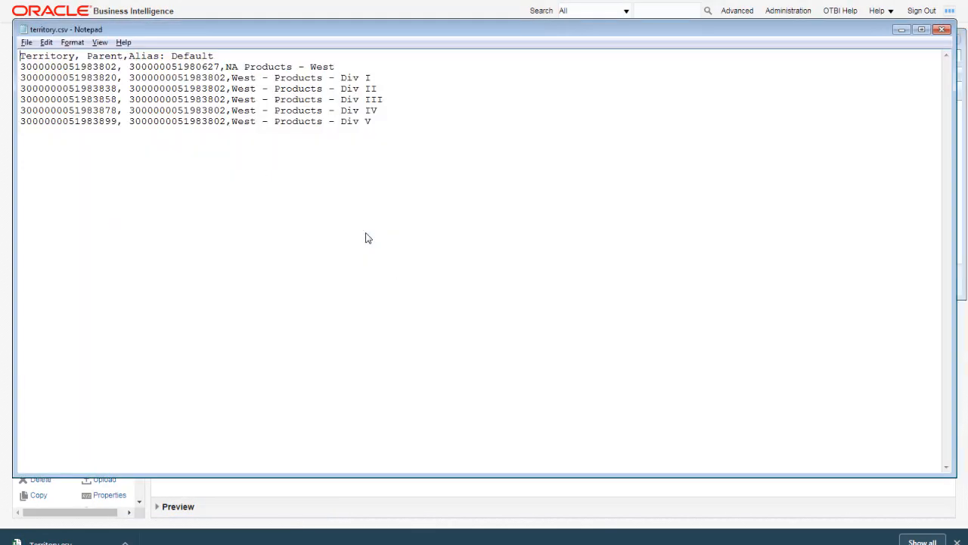
double_click(47, 56)
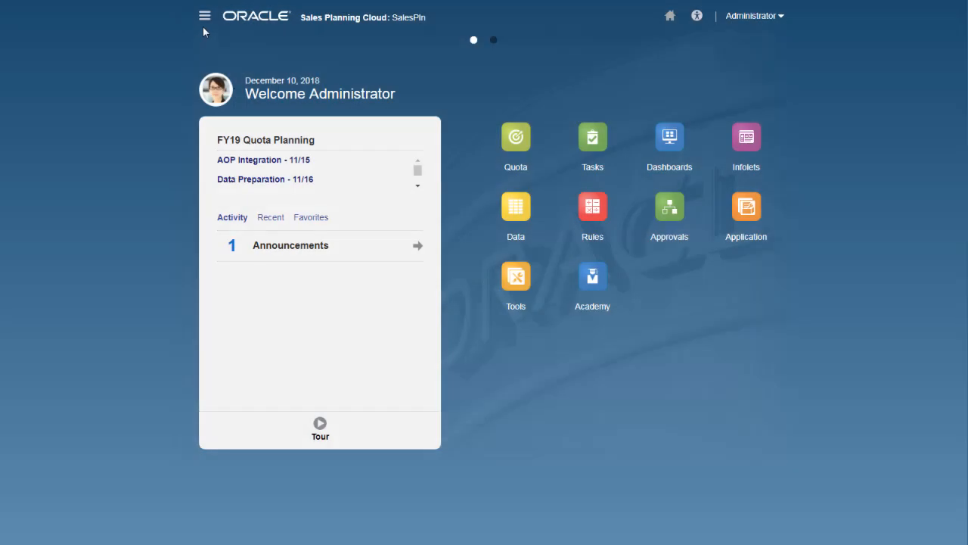
Register SalesPln as a Data Management target application and view the SalesPln - Custom properties.
click(204, 15)
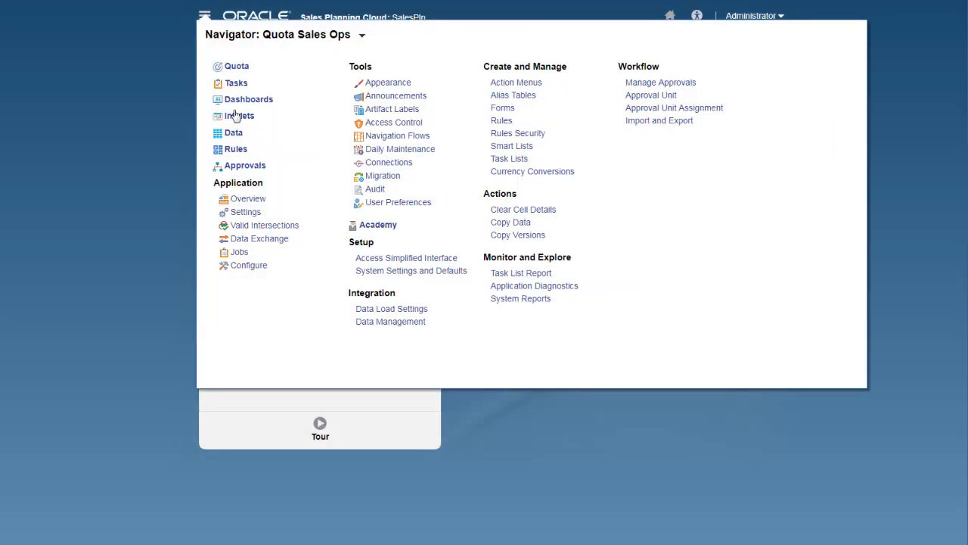
click(390, 321)
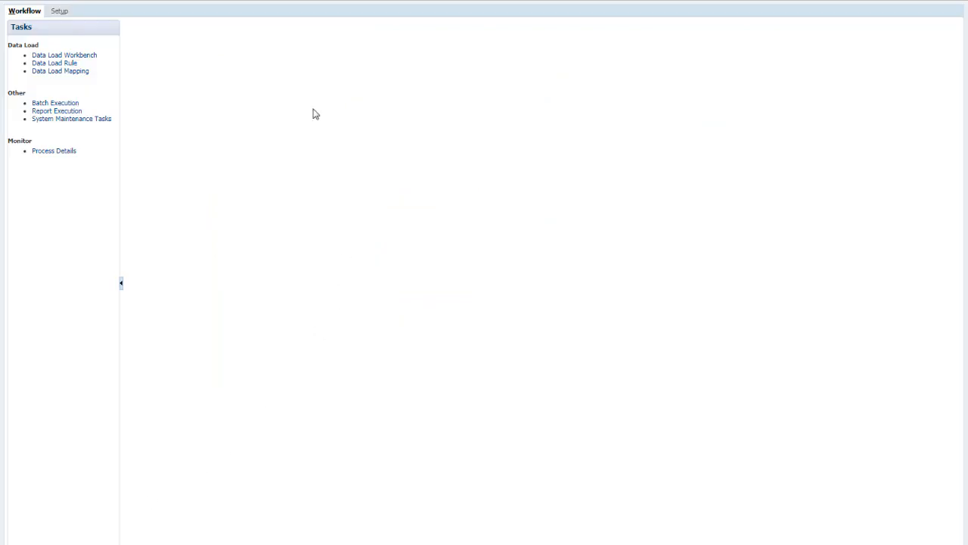
click(55, 11)
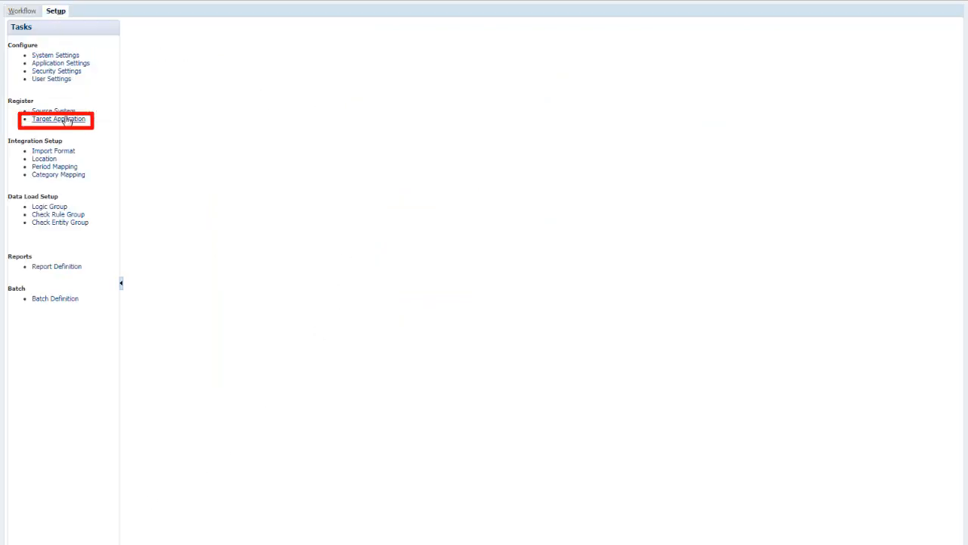
click(58, 119)
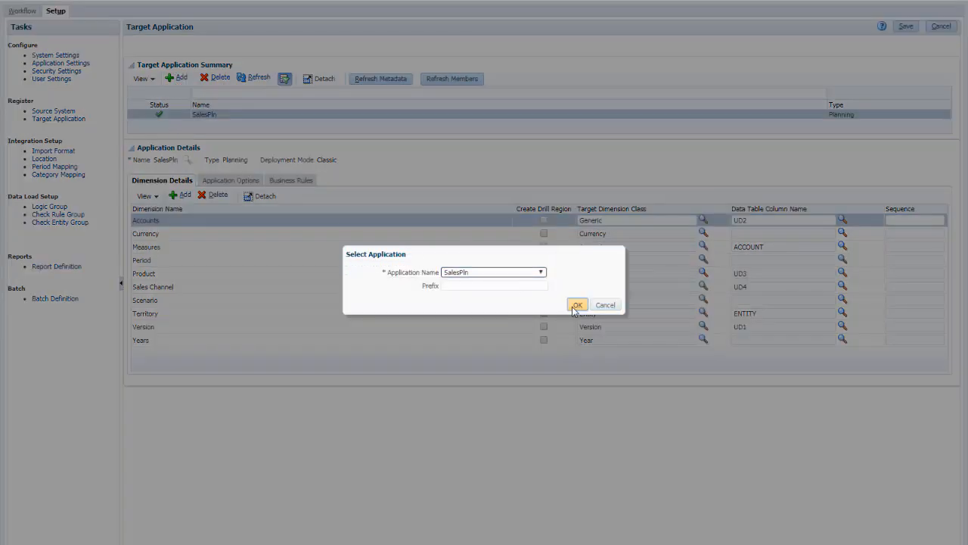
click(577, 305)
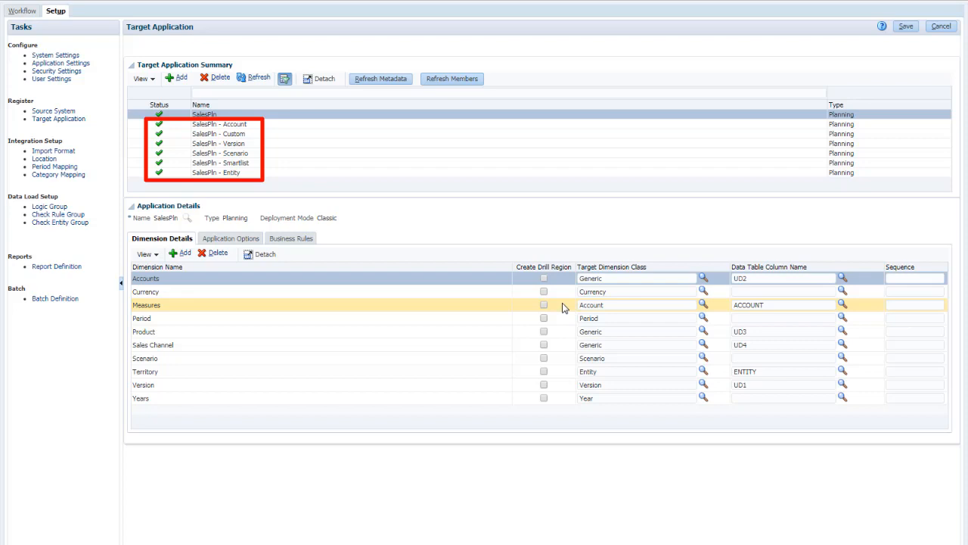
click(219, 134)
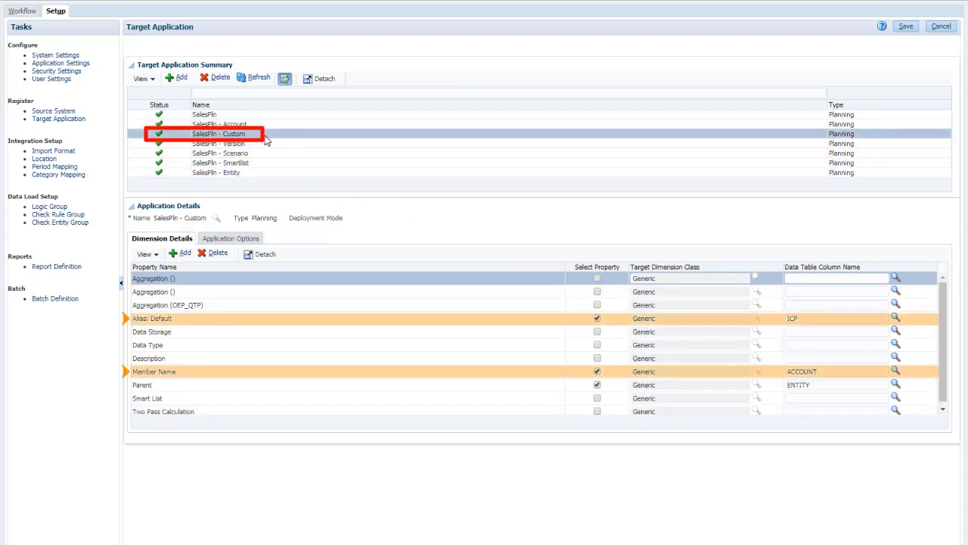
click(141, 384)
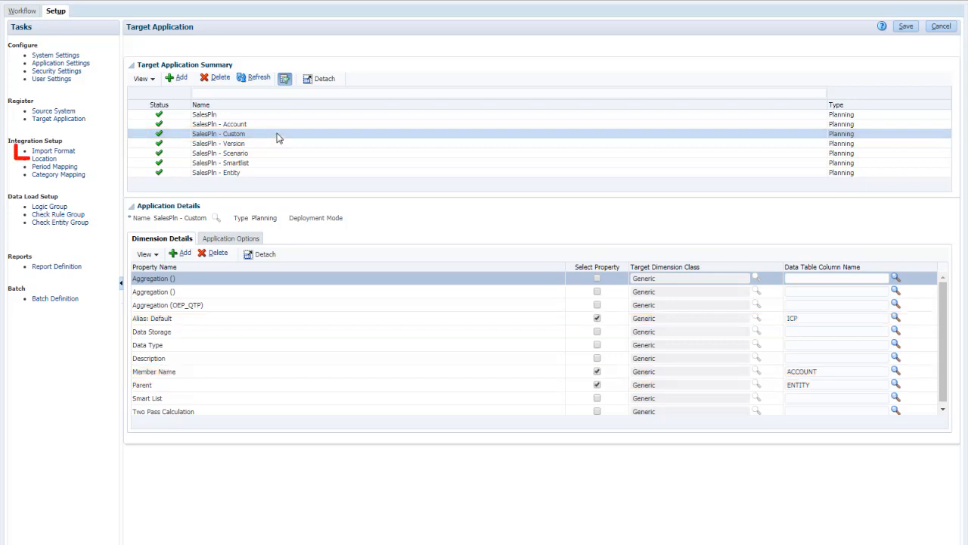
Define a Territory import format targeting SalesPln - Custom, comma-delimited with all data types.
click(53, 151)
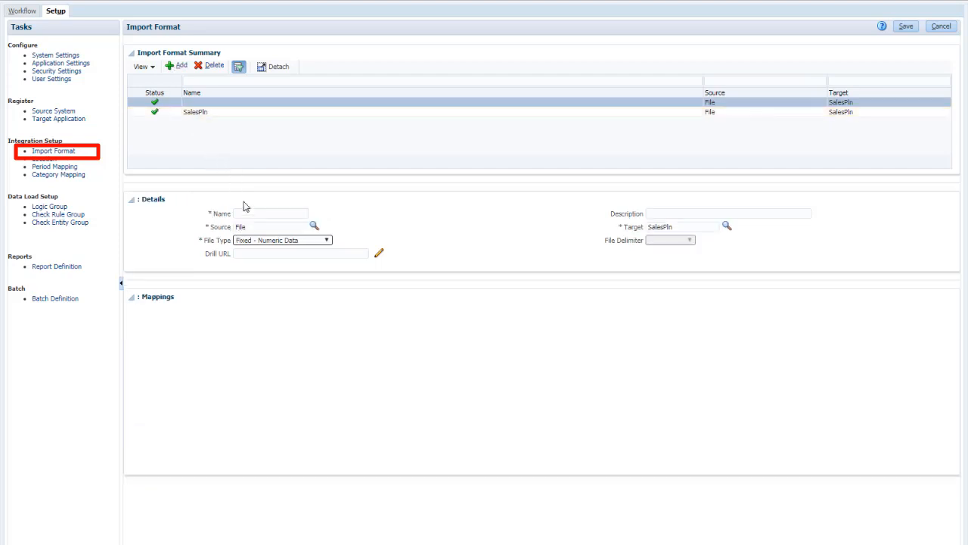
text(Territory)
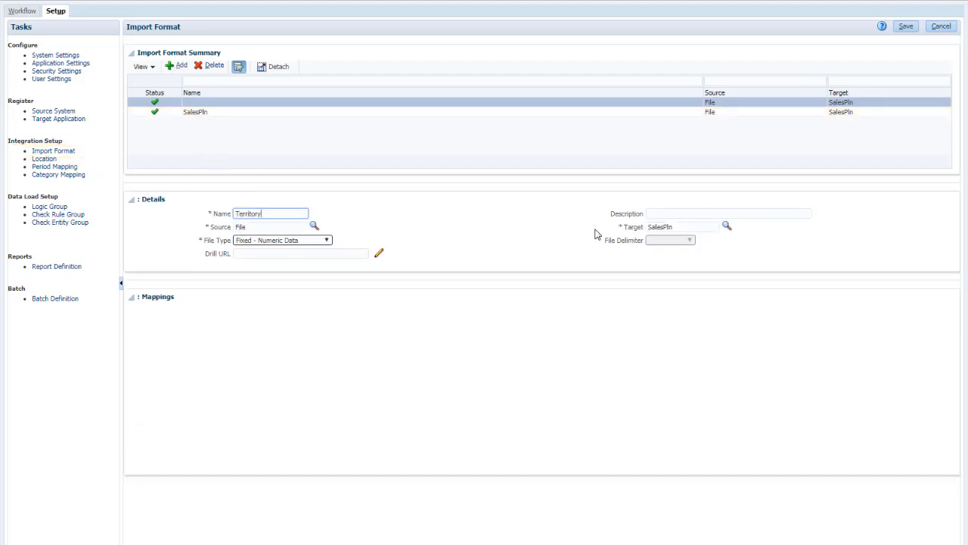
click(726, 226)
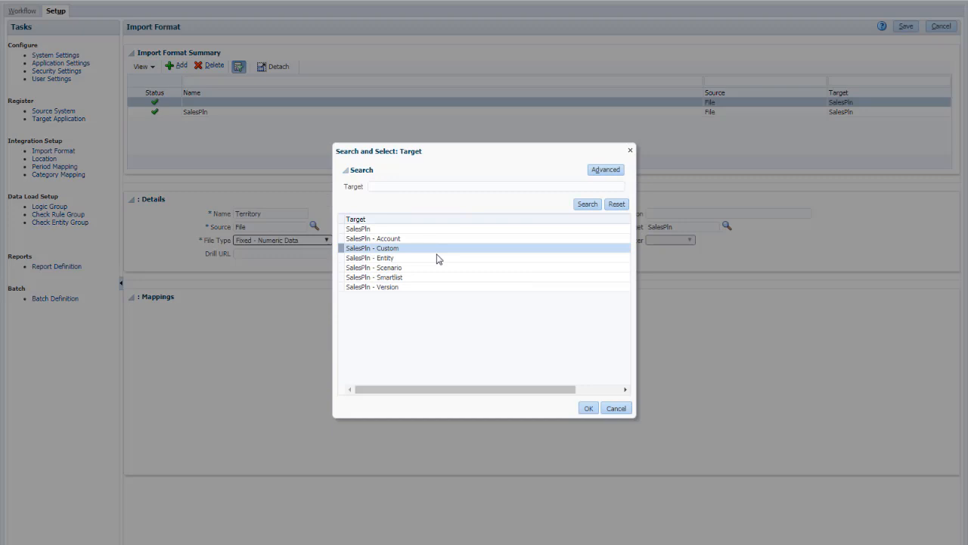
click(588, 407)
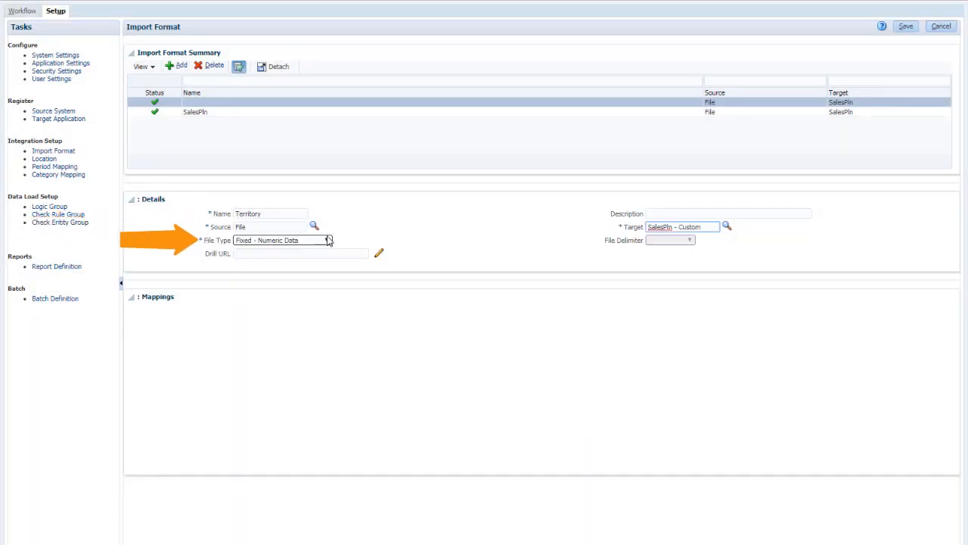
click(327, 240)
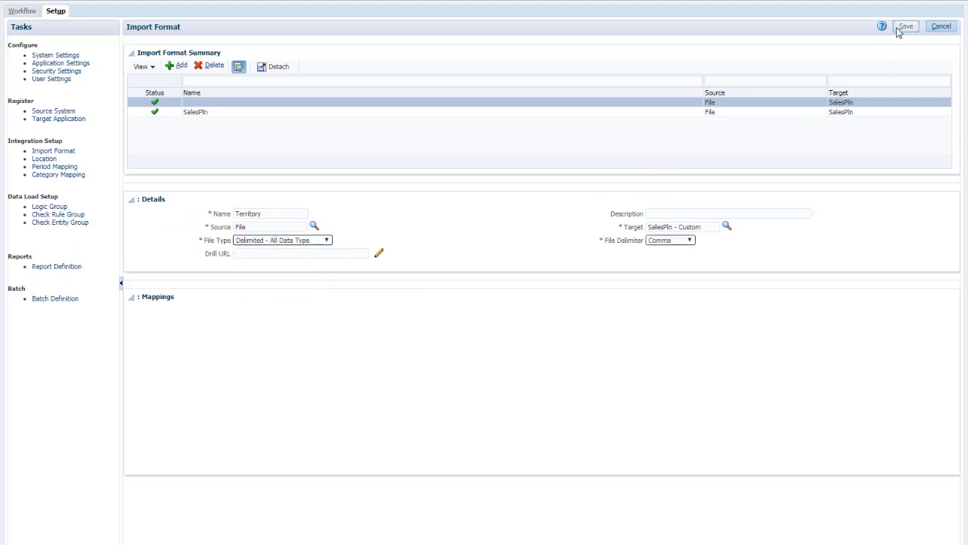
Map fields 1, 2, 3 to Member Name, Parent, Alias, skip the header row, and save.
click(905, 25)
text(2)
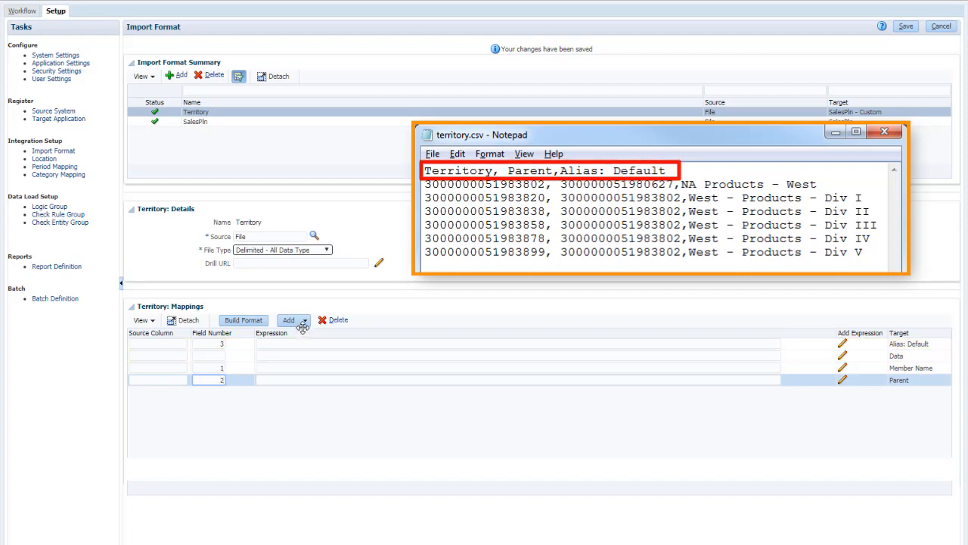
click(288, 319)
text(Territory)
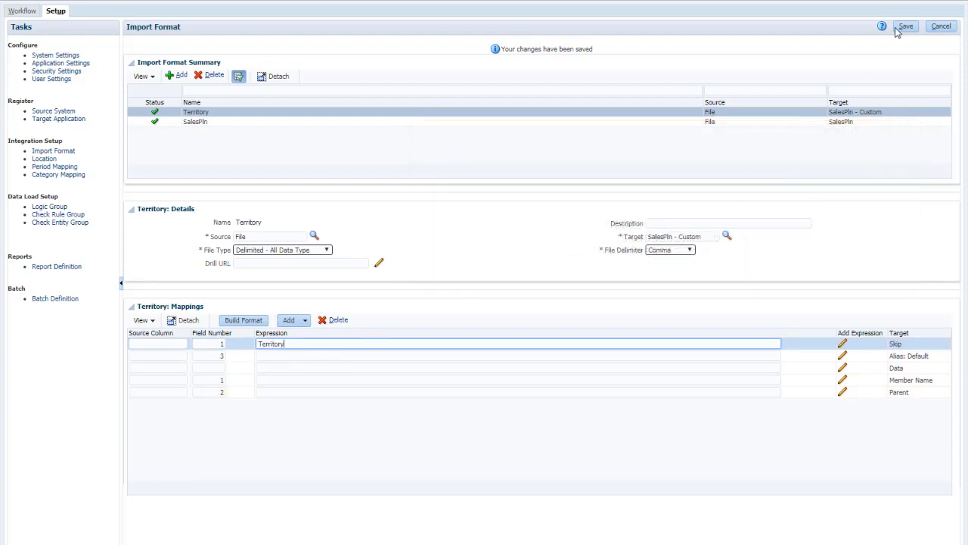
click(905, 26)
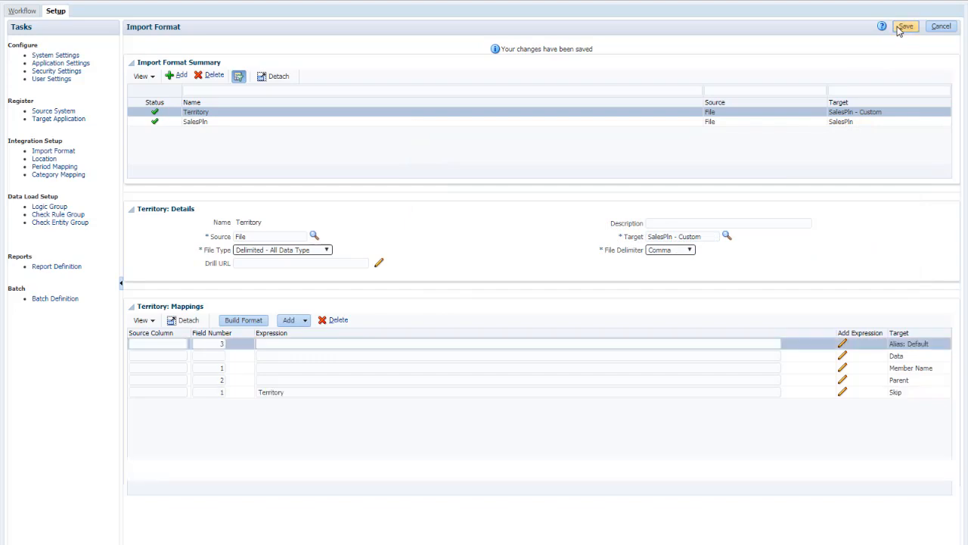
click(44, 159)
text(Territo)
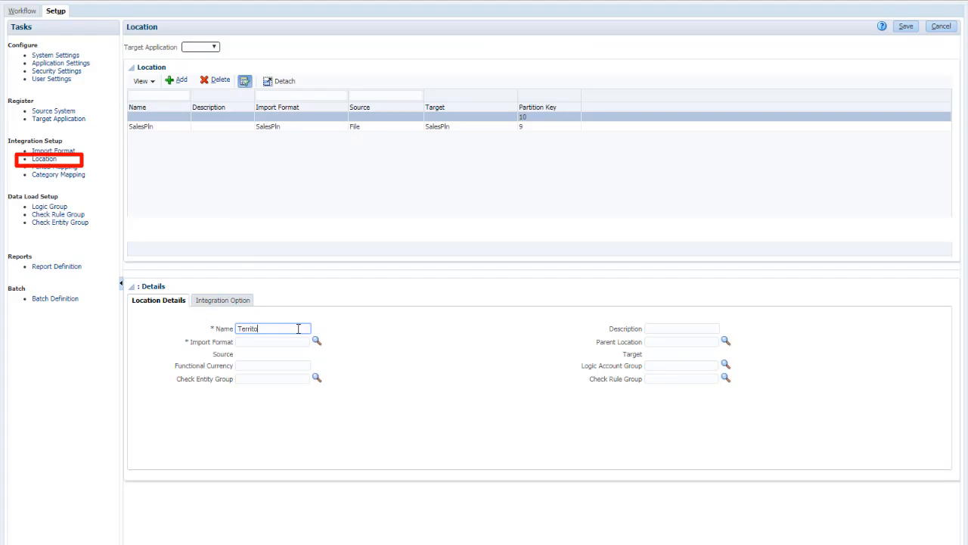
Pick Territory as the location's import format and save the Territory location.
click(317, 341)
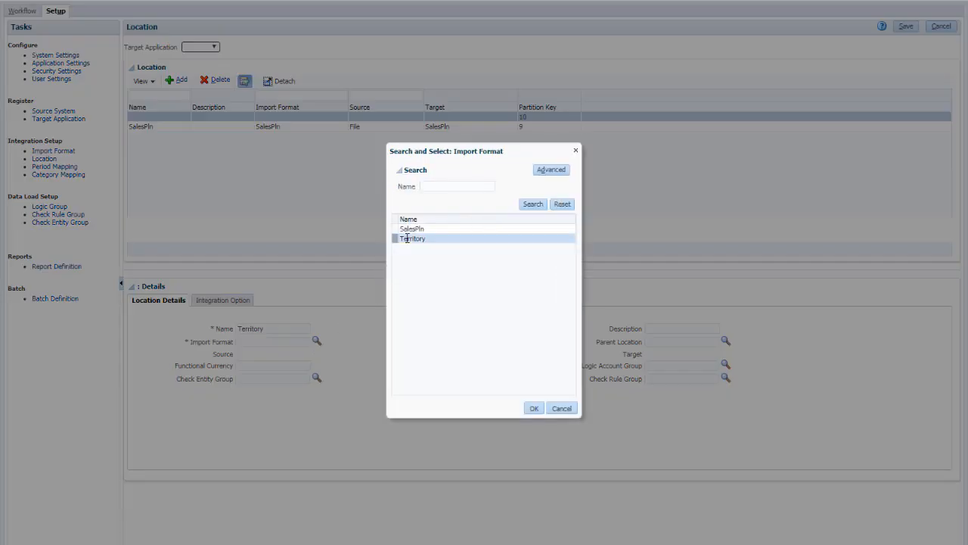
click(534, 408)
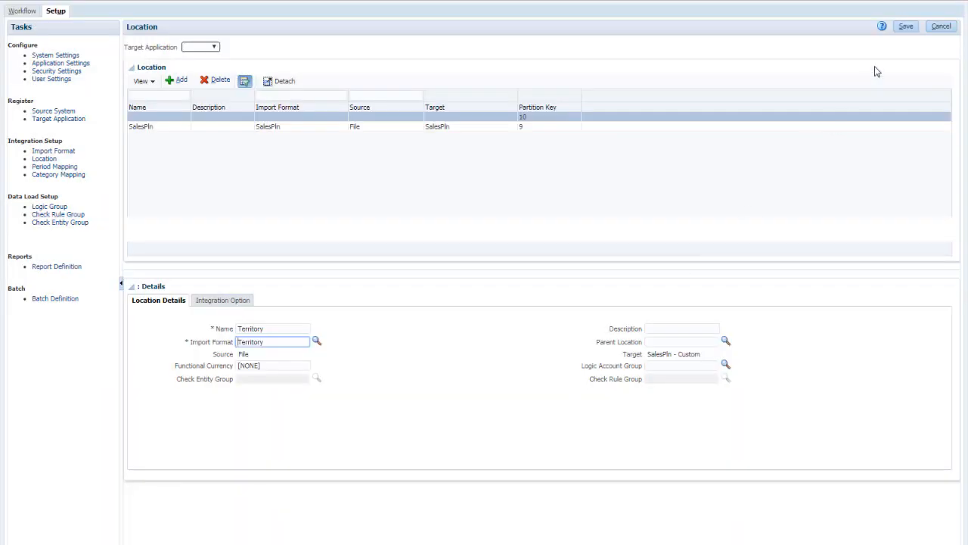
click(905, 26)
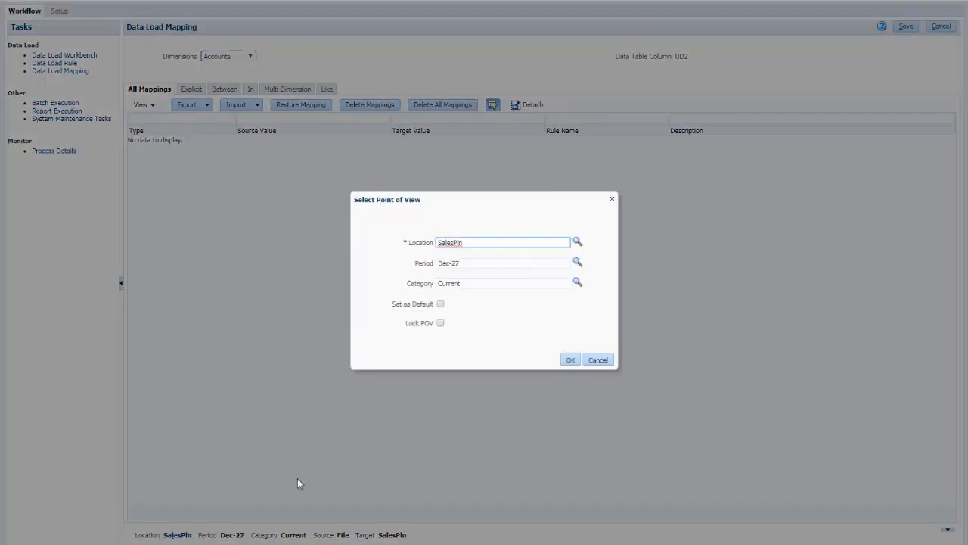
Set the Data Load Mapping point of view to the Territory location.
click(577, 241)
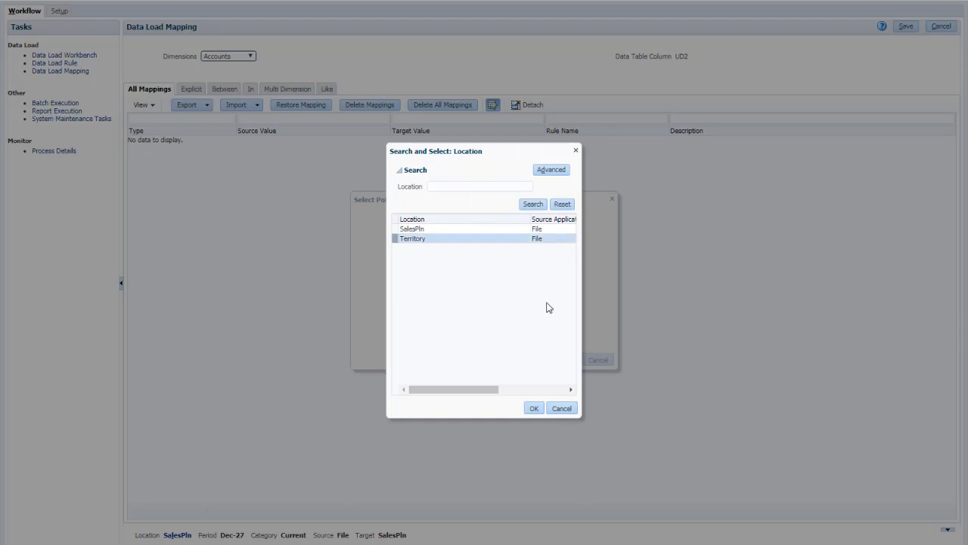
click(533, 407)
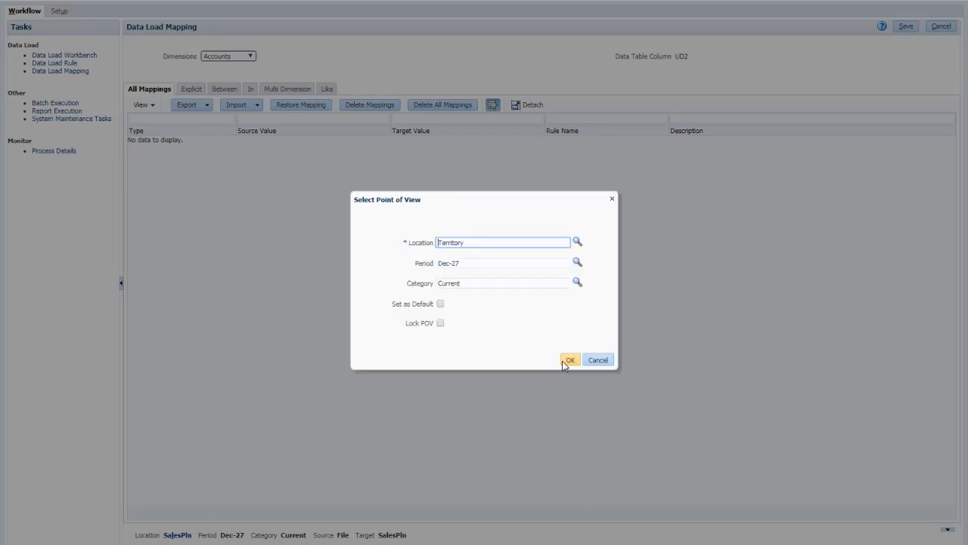
click(569, 359)
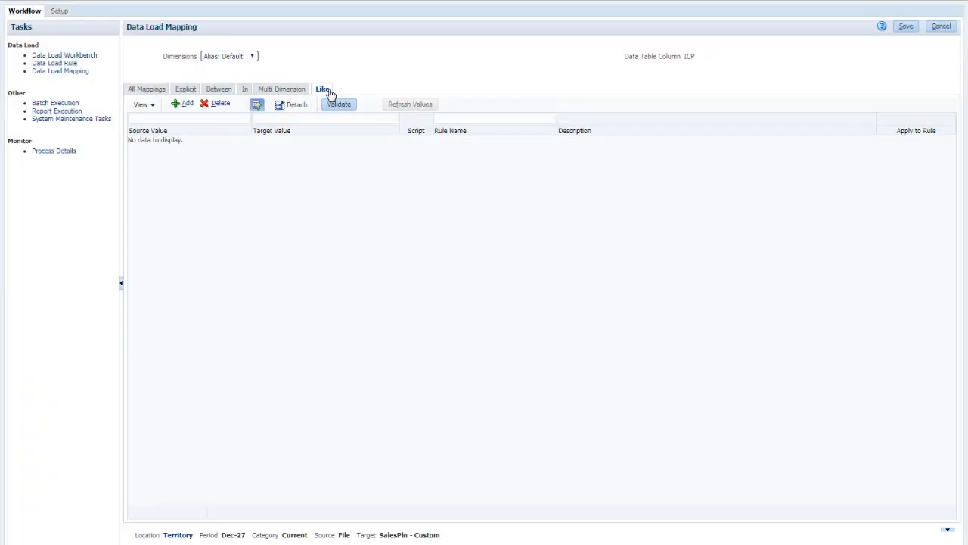
Save a * to * Like mapping, then view Member Name and Parent's explicit mappings.
click(183, 104)
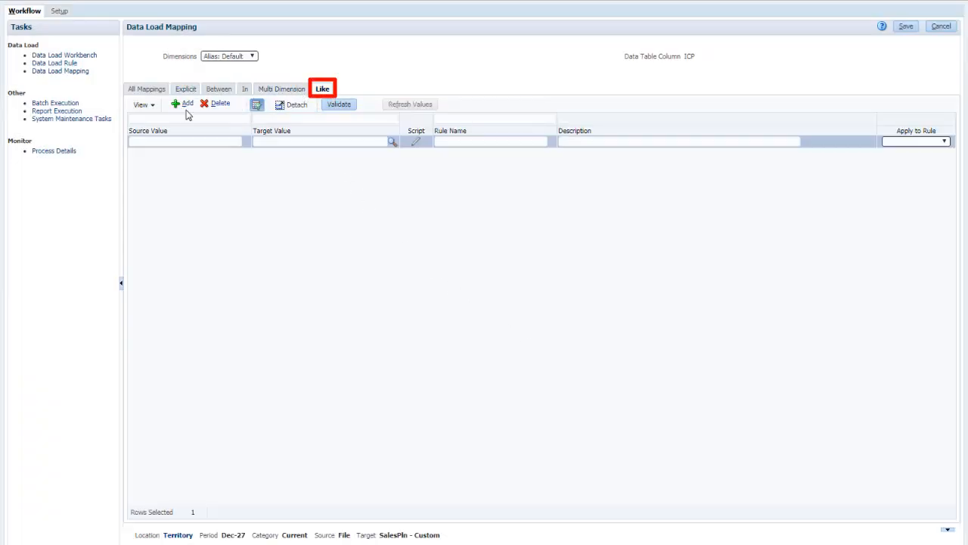
click(187, 103)
text(1)
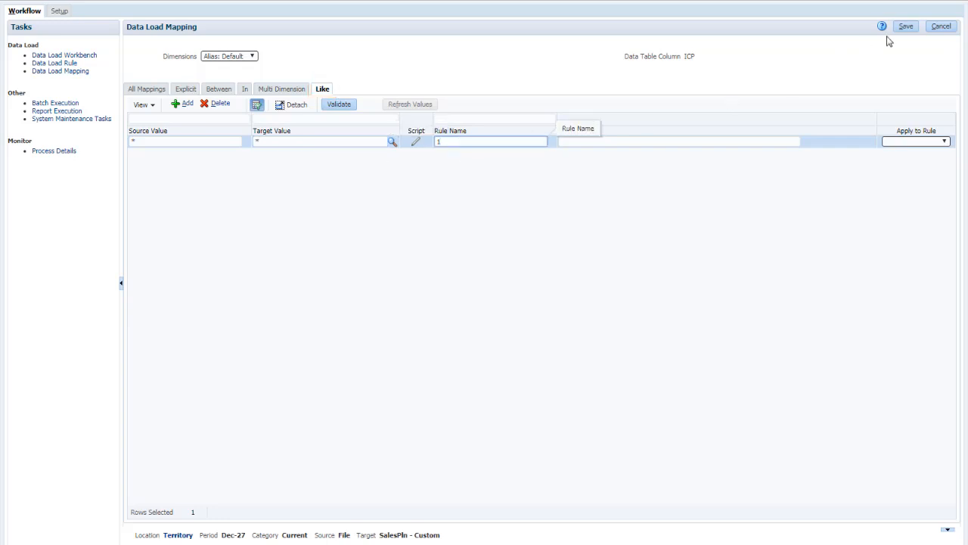
click(252, 59)
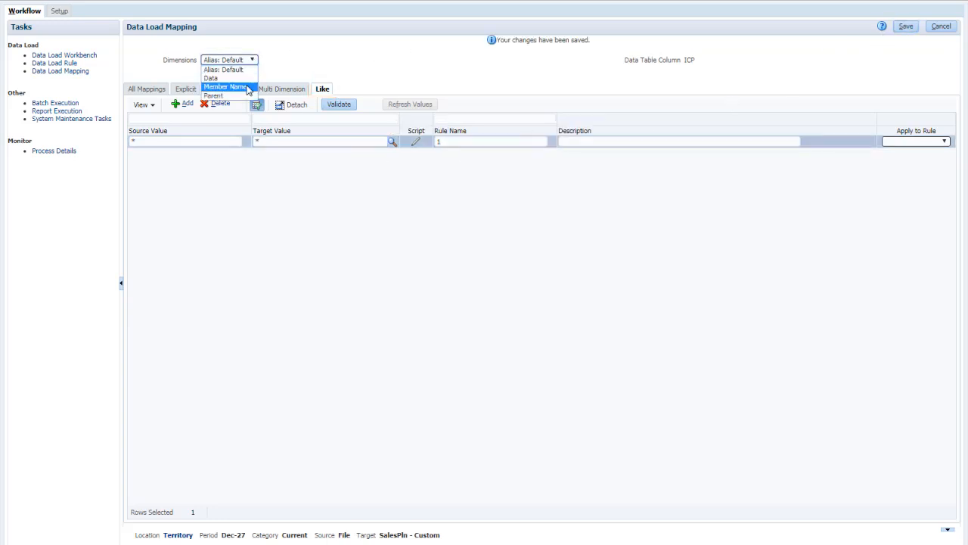
click(213, 96)
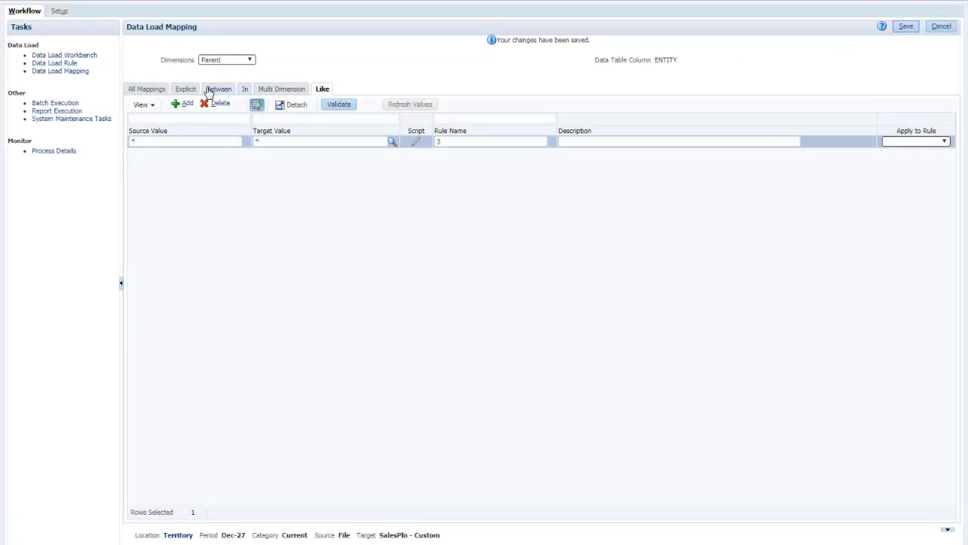
click(186, 88)
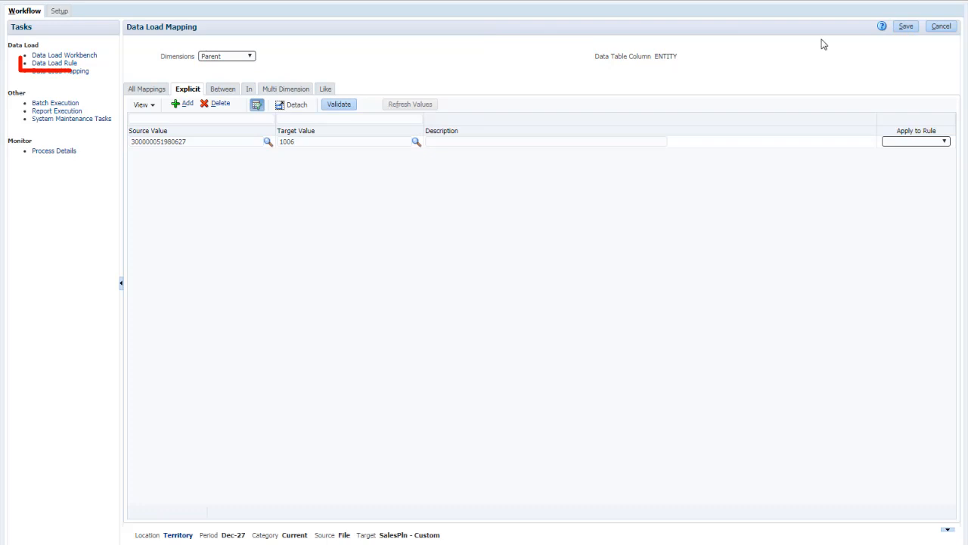
Add the TerritoryImport data load rule using the Territory import format and territory.csv.
click(54, 63)
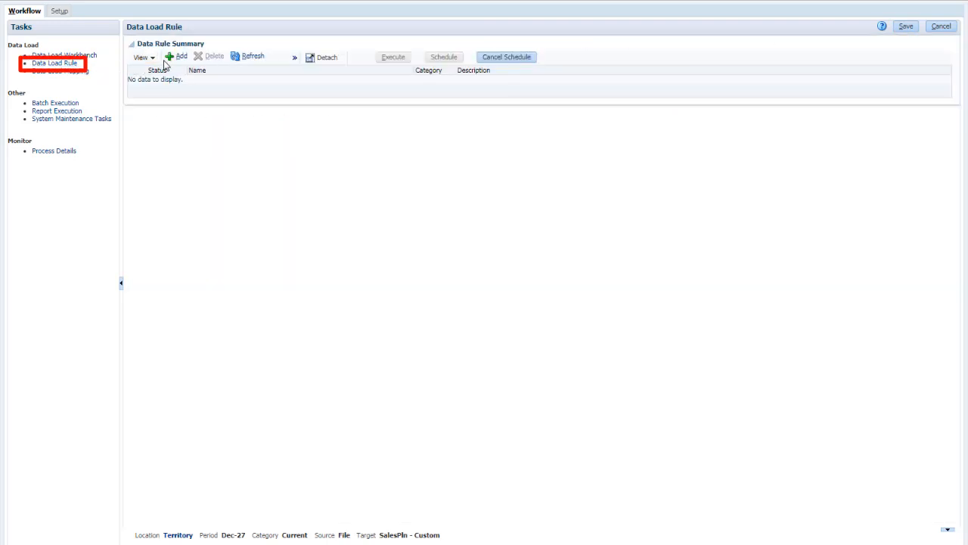
click(177, 56)
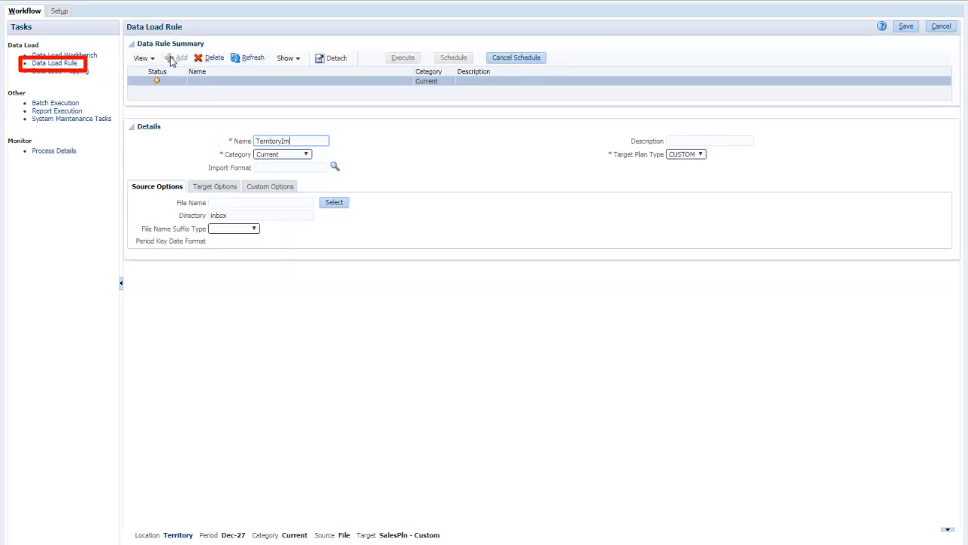
click(334, 168)
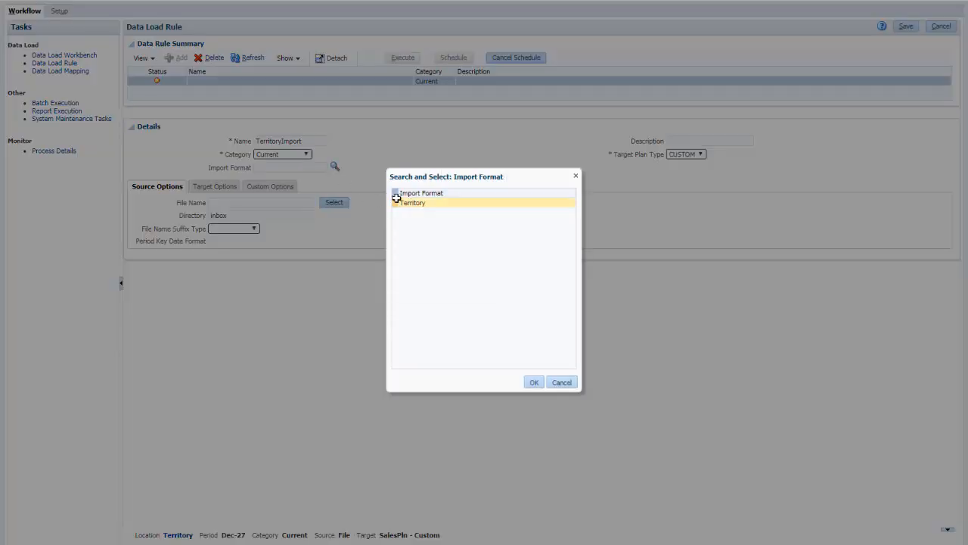
click(534, 381)
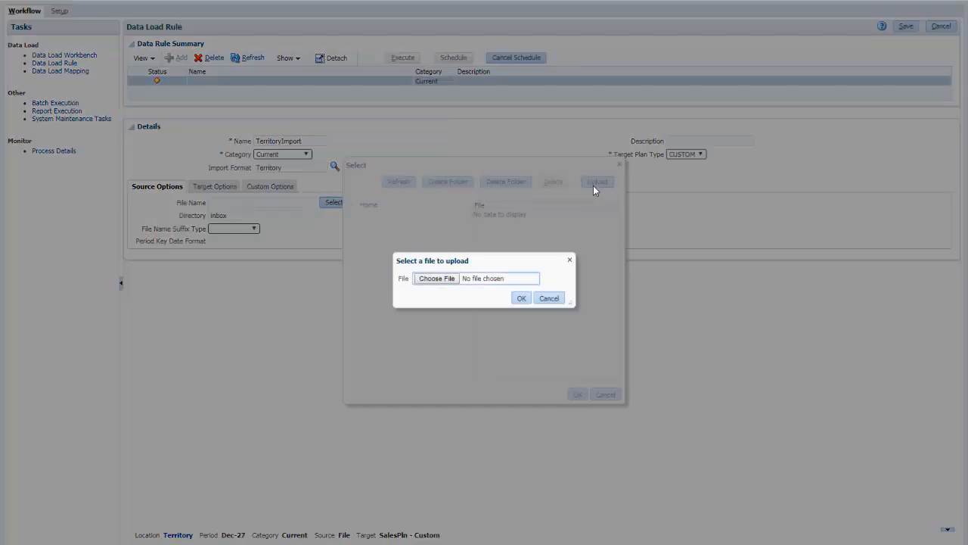
click(435, 278)
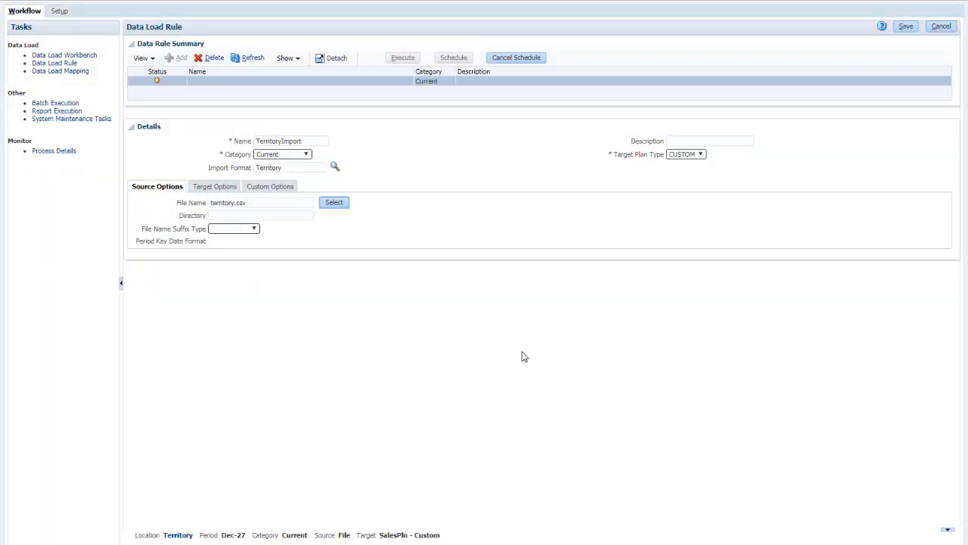
Set the Territory rule's target options for Purge Data File, member-name commas, and Refresh Database.
click(211, 186)
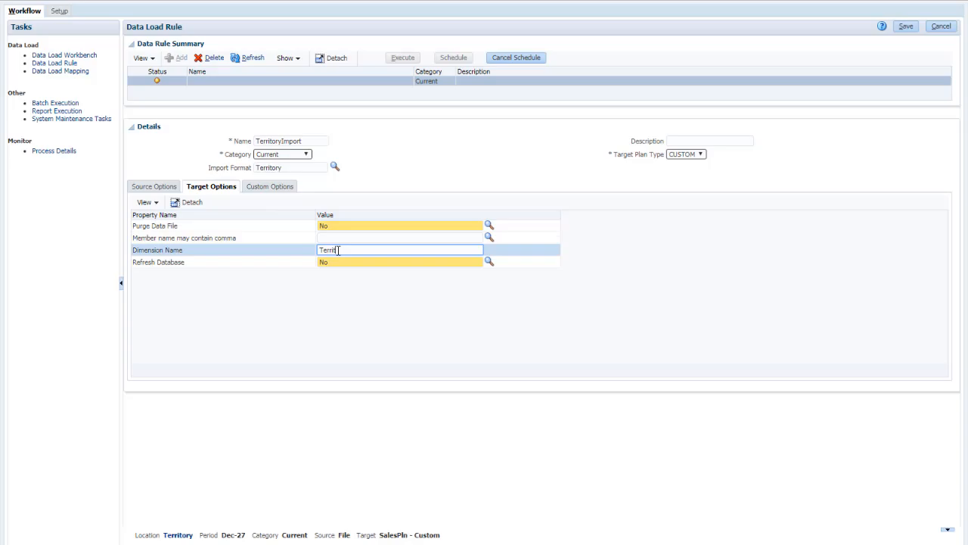
click(488, 226)
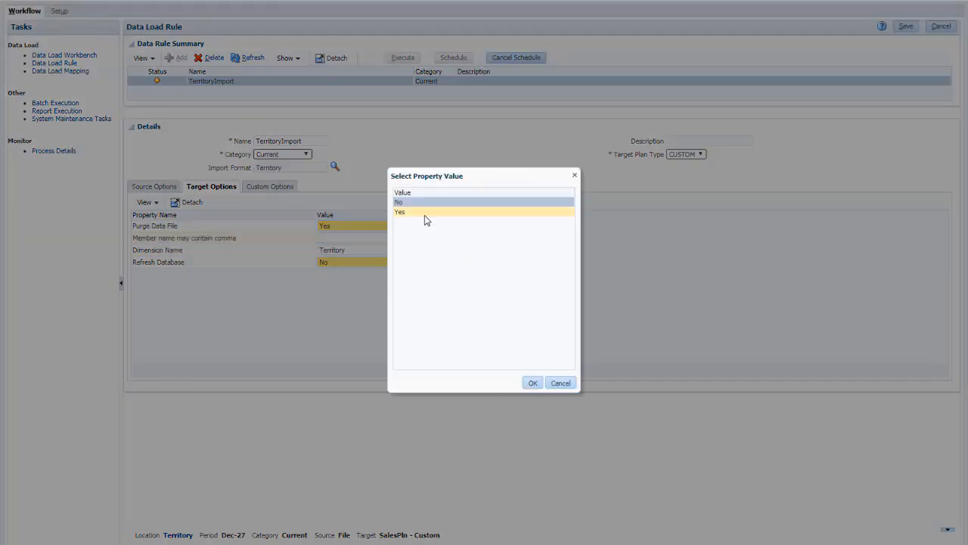
click(531, 382)
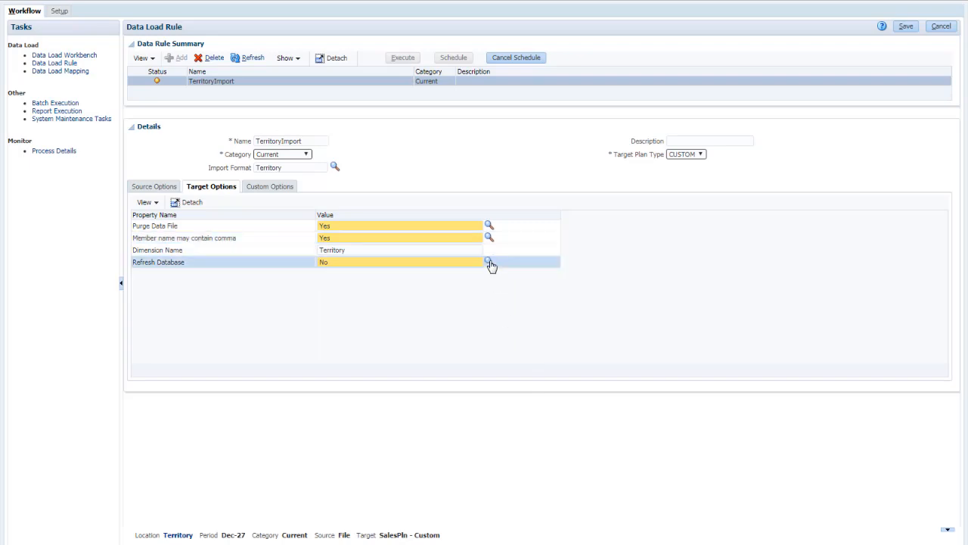
click(489, 262)
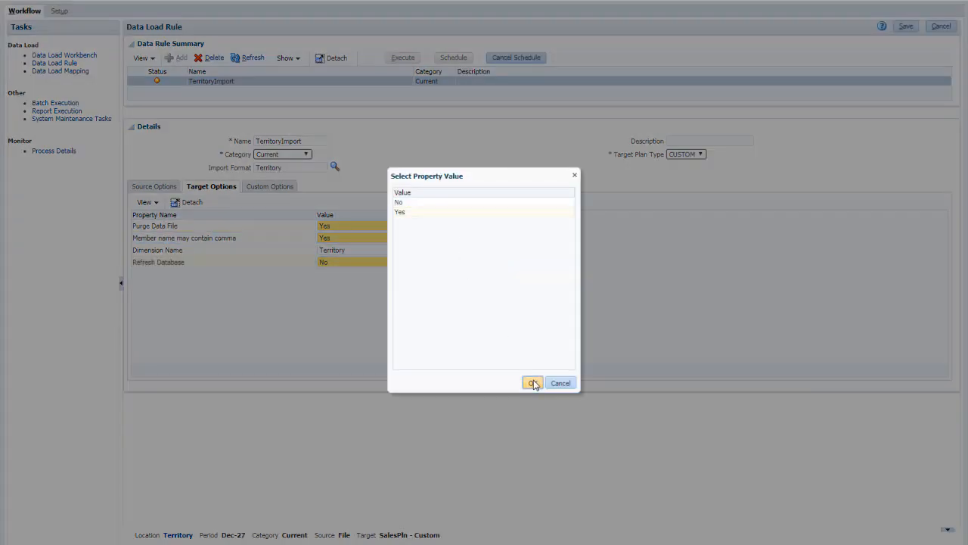
click(532, 382)
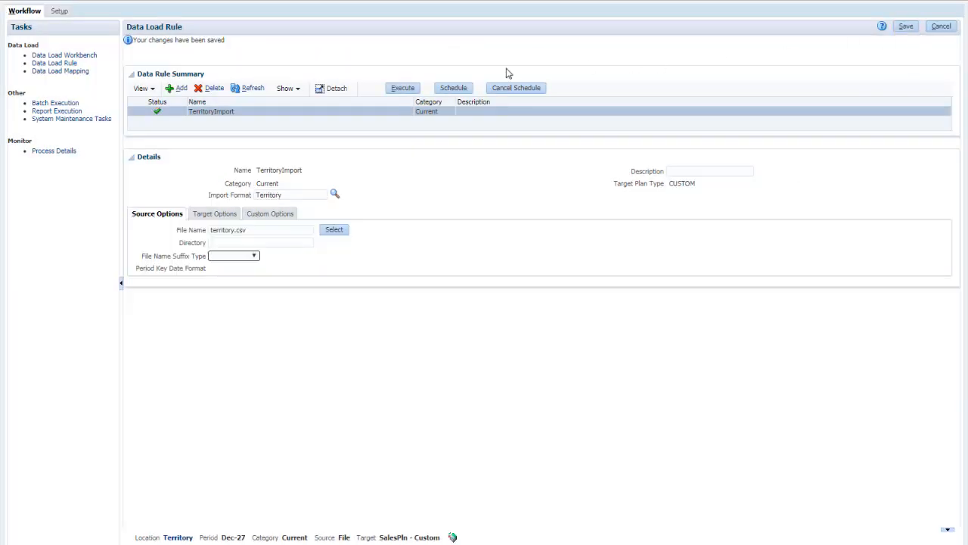
Run TerritoryImport for Dec-27 in Replace mode and view its Process Details.
click(402, 87)
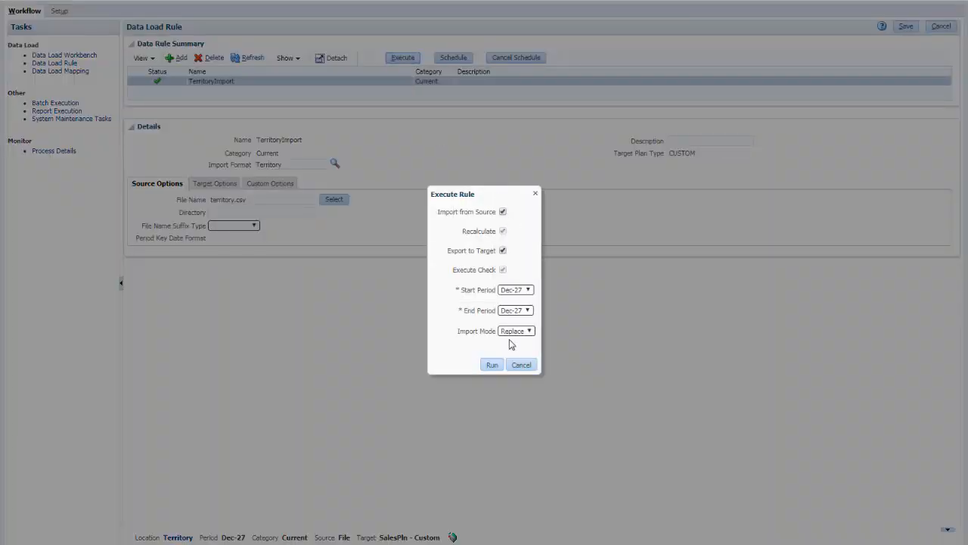
click(492, 363)
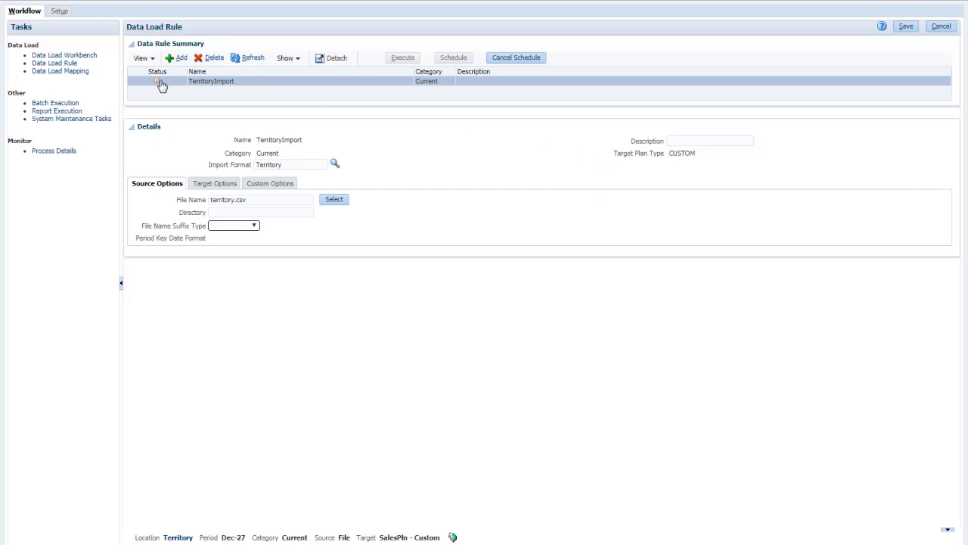
click(53, 150)
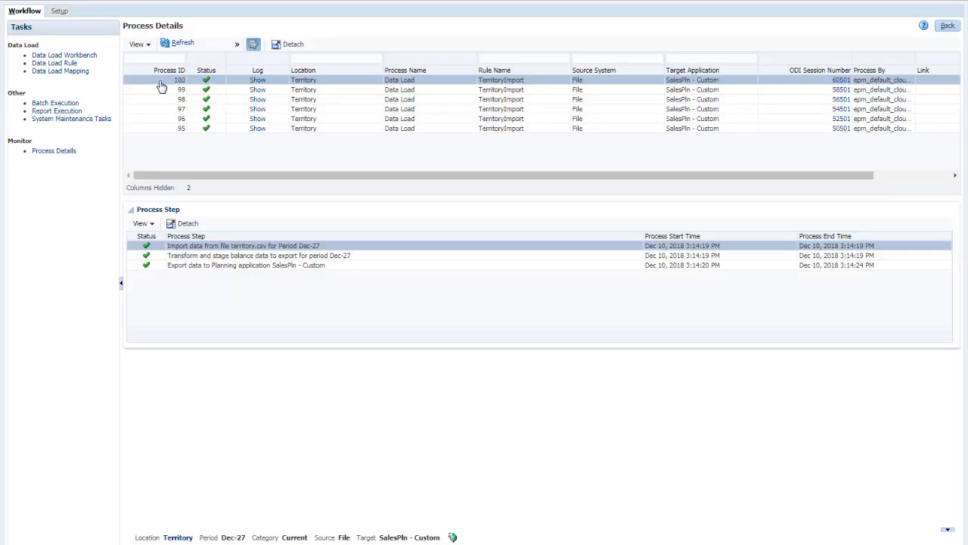